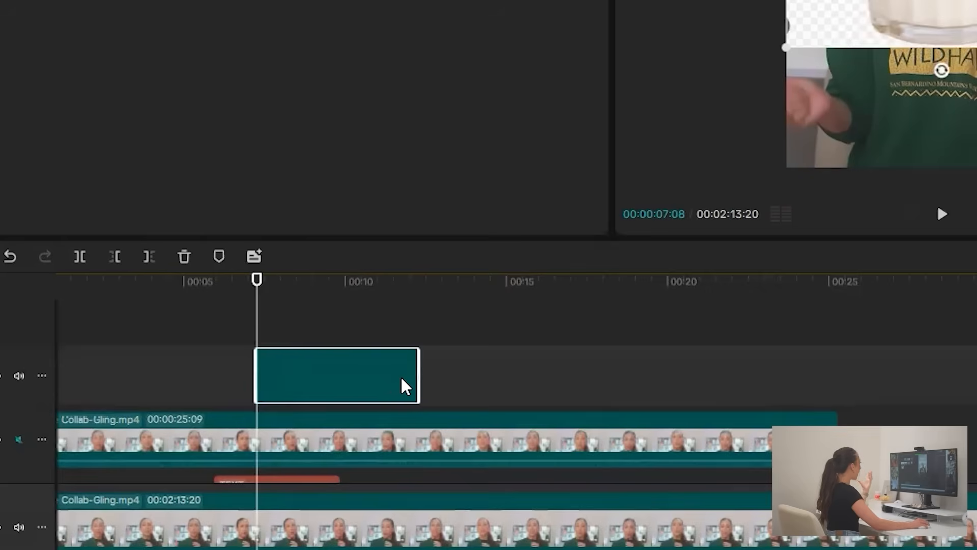
Crop the iced coffee image clip tightly around the glass.
click(336, 374)
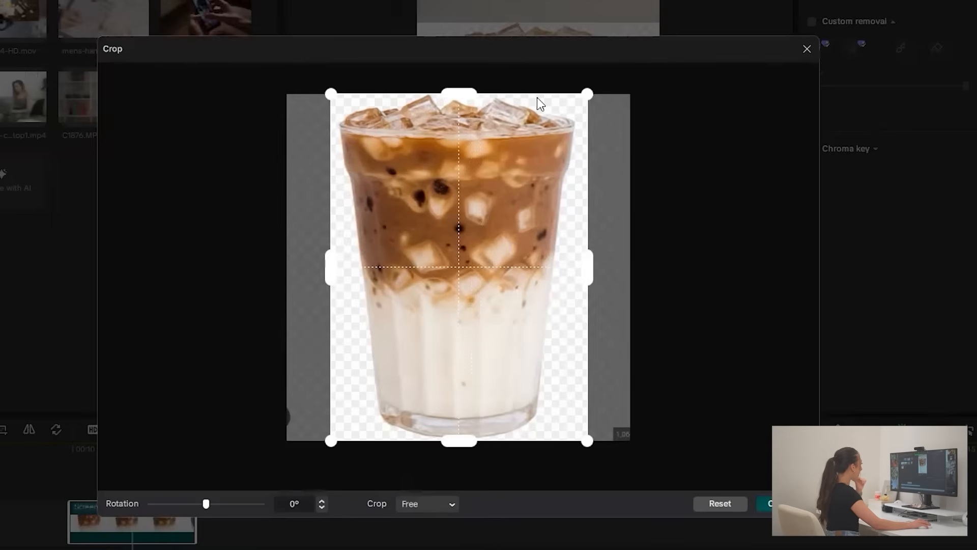
click(806, 49)
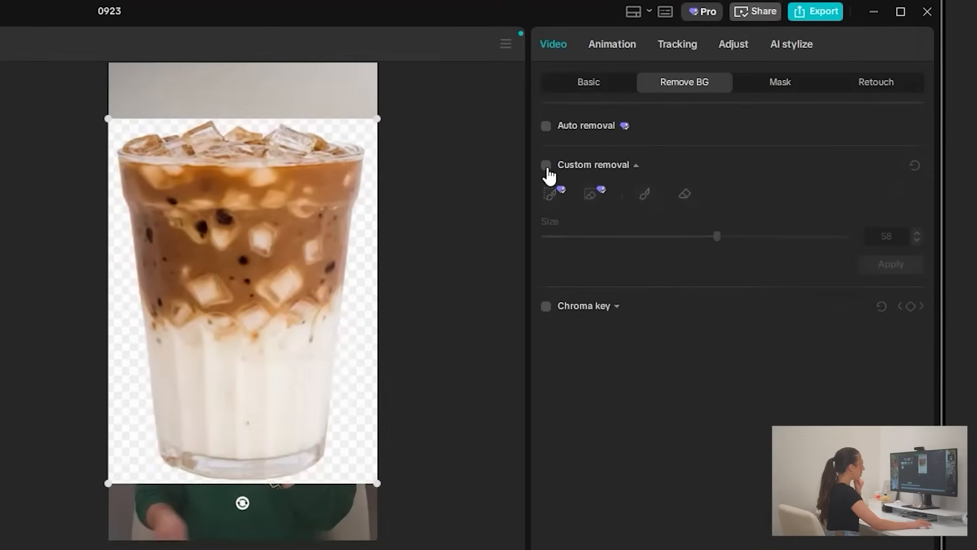
Enable Auto removal in Remove BG instead of Custom removal for the coffee image.
click(546, 164)
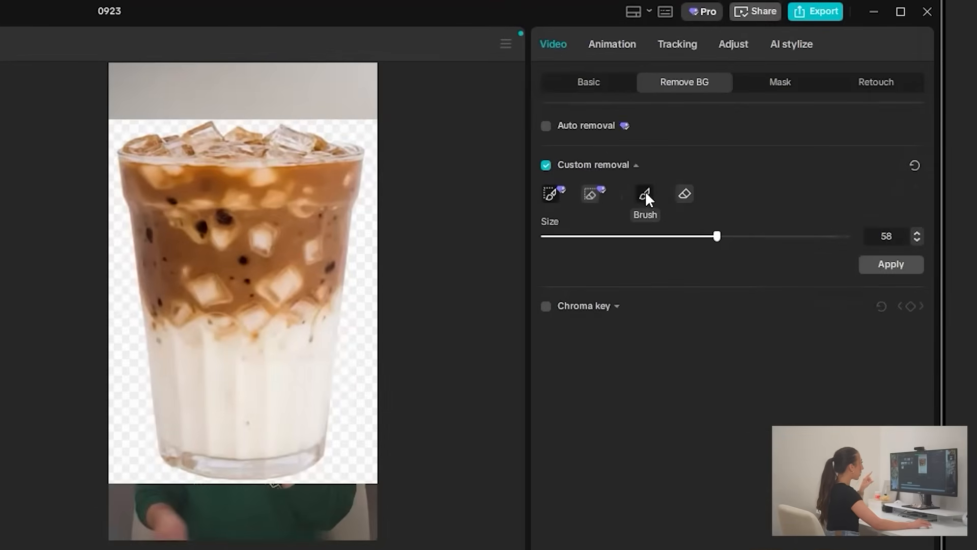
mouse_move(491, 84)
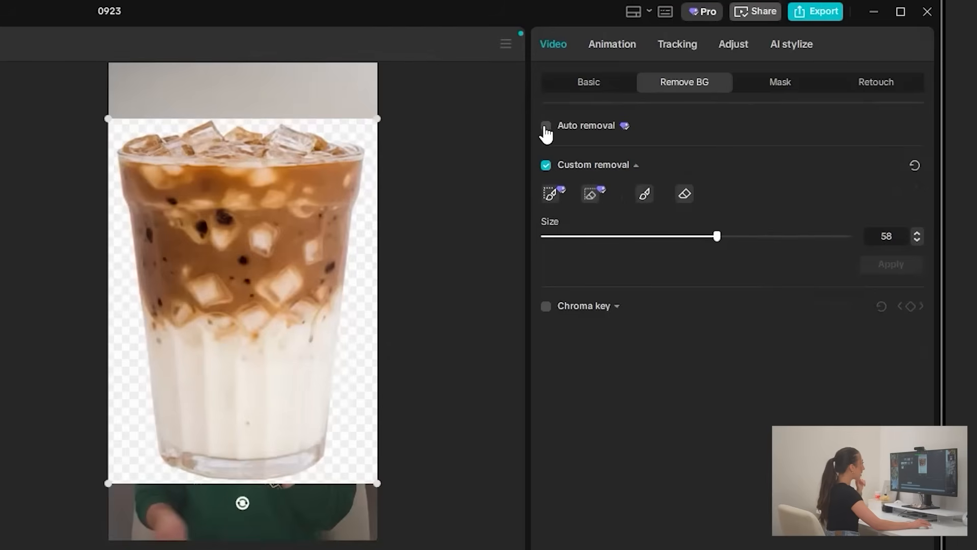
click(546, 125)
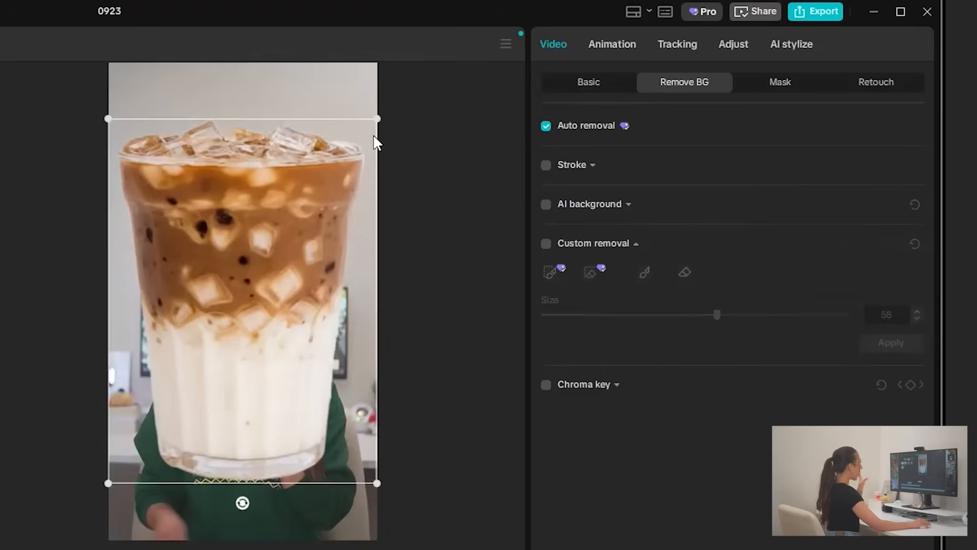
mouse_move(378, 121)
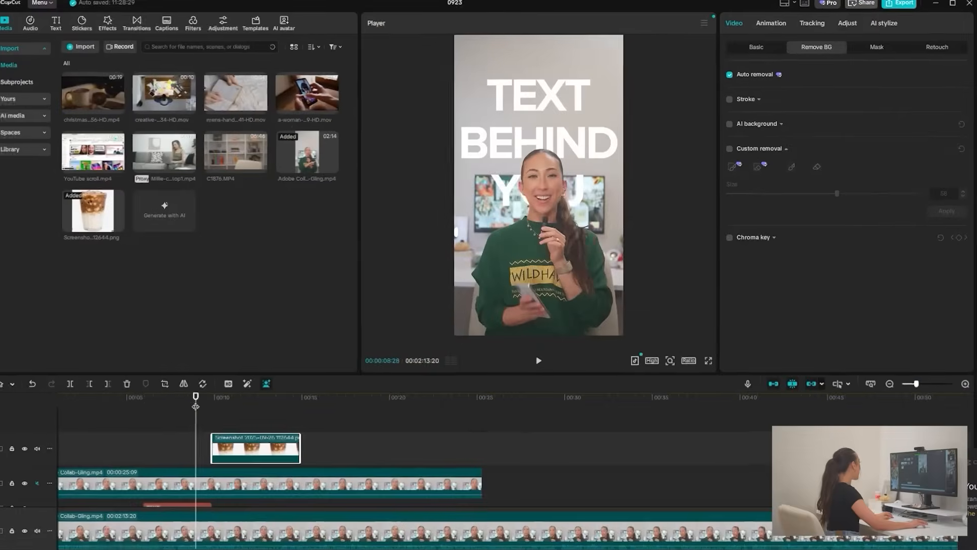
Play and pause the preview to check the coffee glass above the speaker.
click(538, 359)
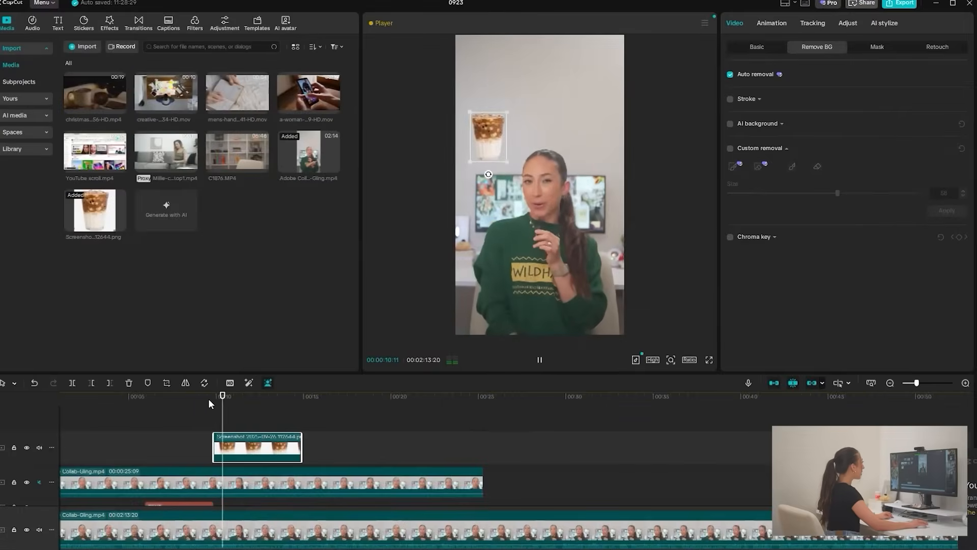
click(538, 359)
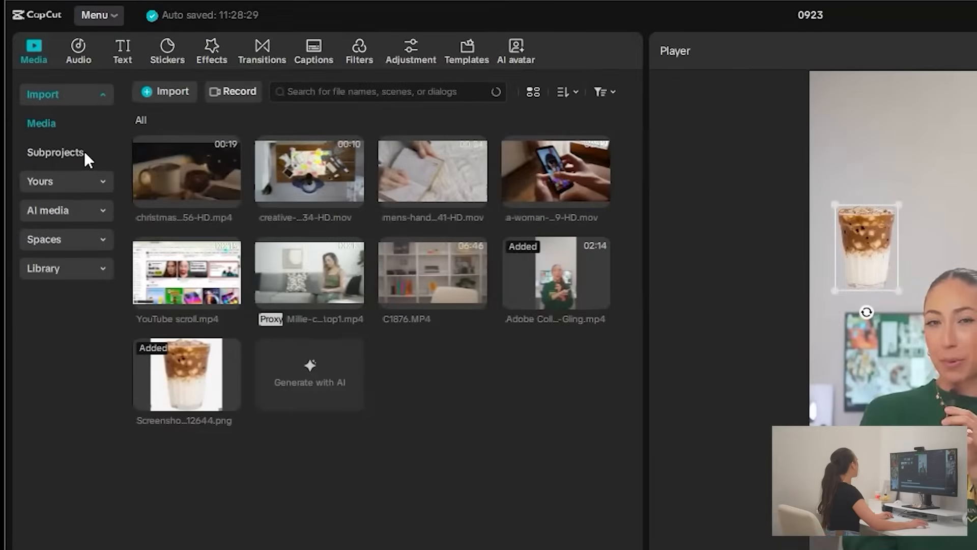
Search sound effects for 'POP' and add the Pop effect to the timeline.
click(78, 51)
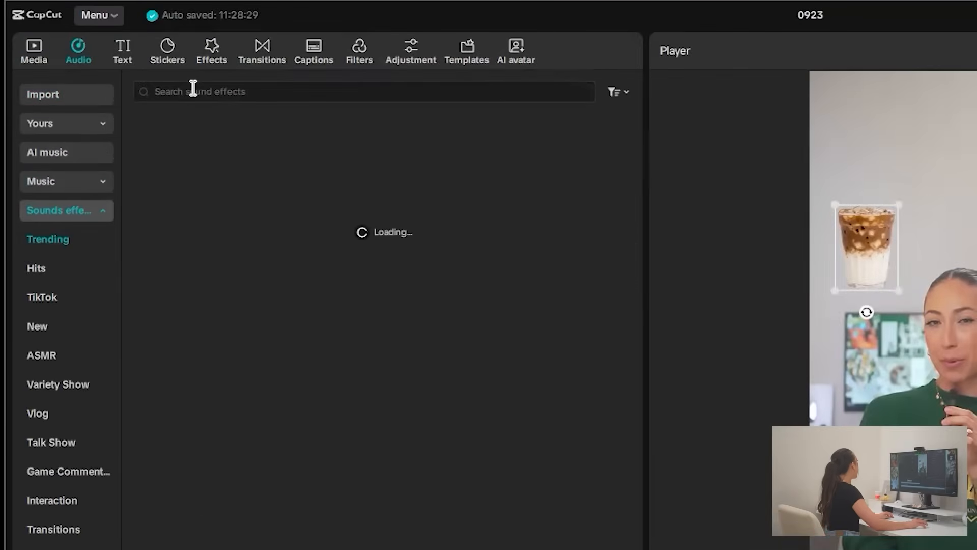
text(POP)
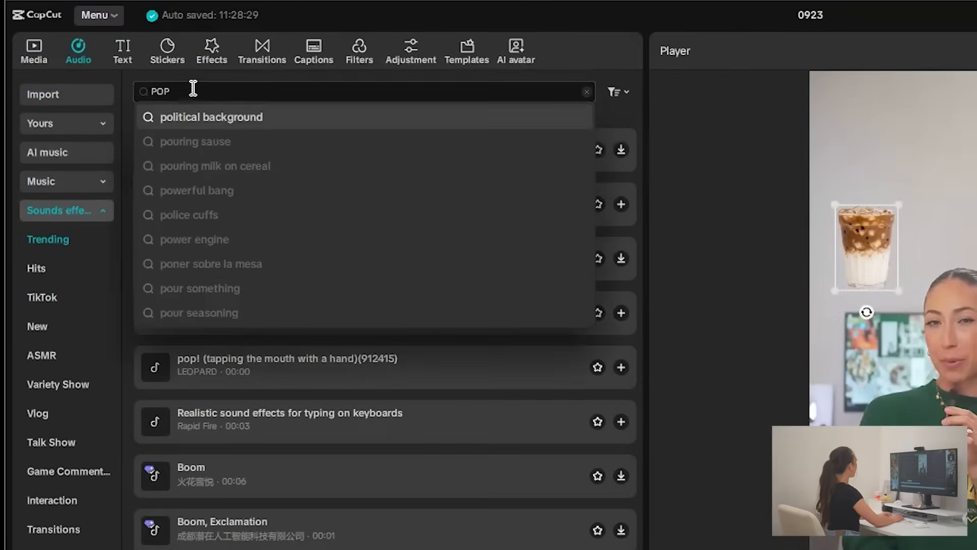
key(Return)
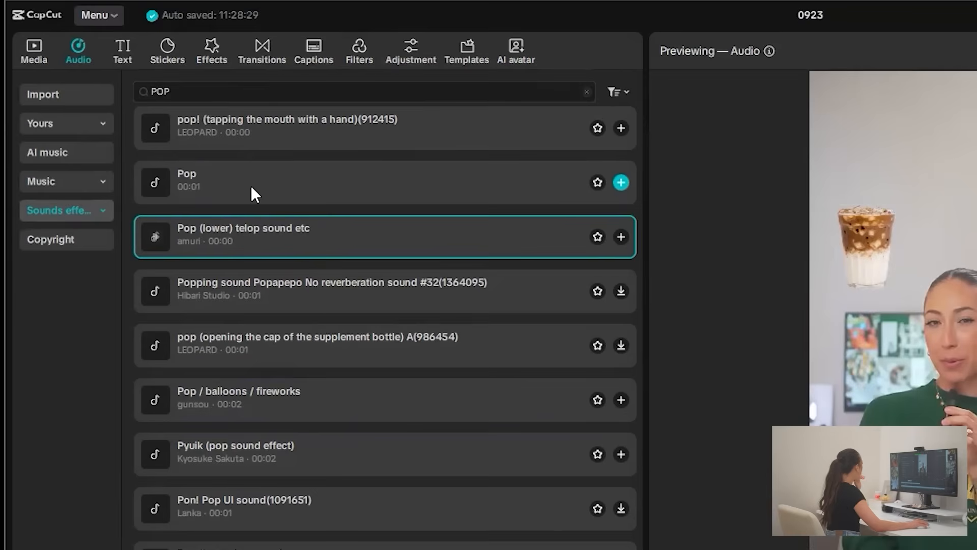
click(620, 183)
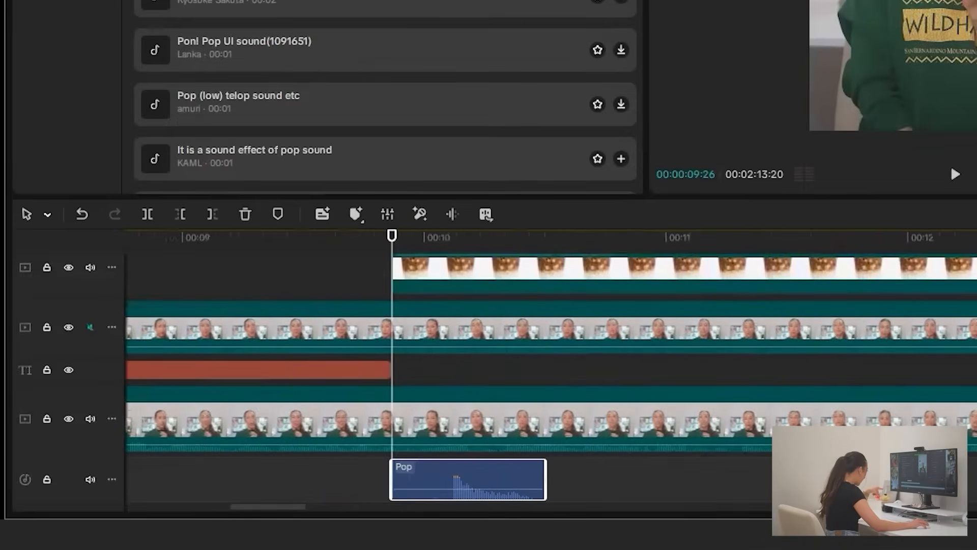
Select the Pop sound clip, align it with the image start, and set -12.0 dB.
click(468, 480)
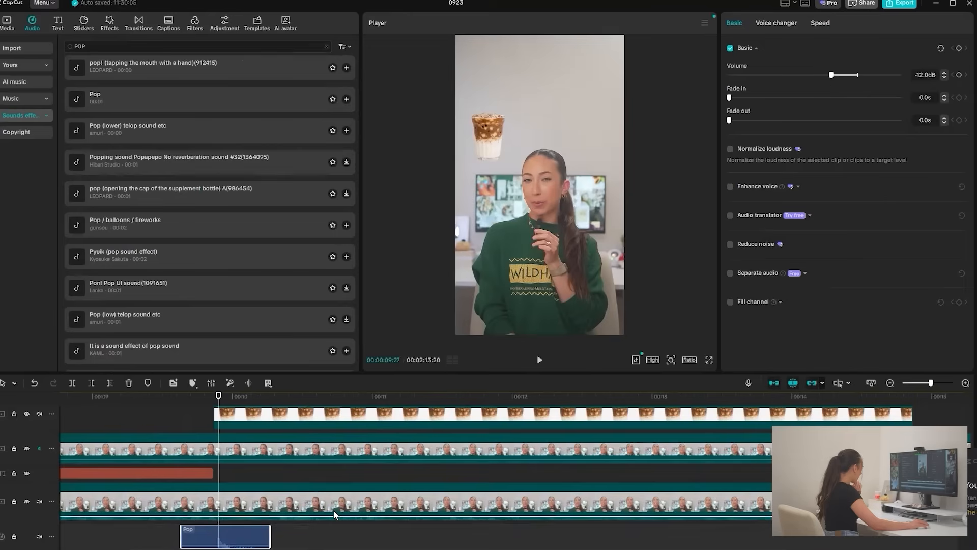
mouse_move(254, 484)
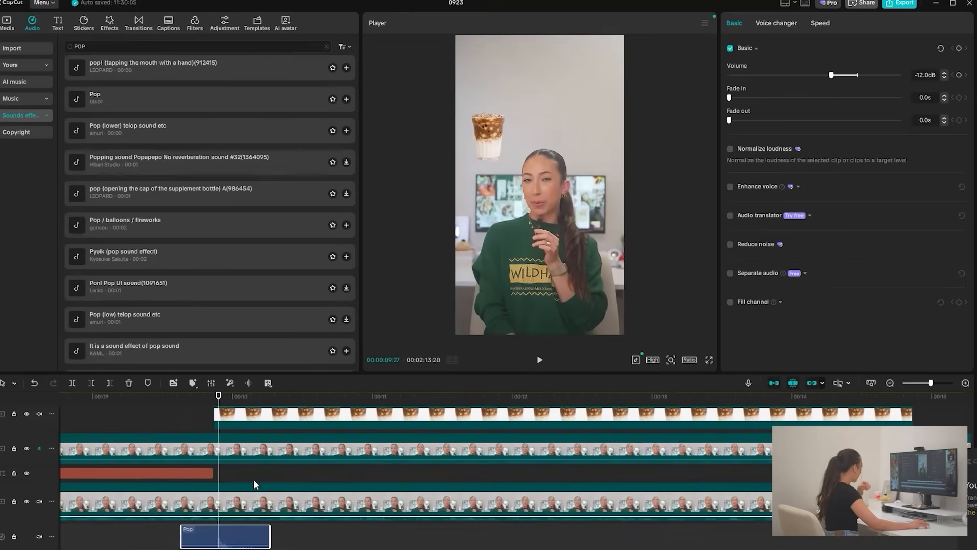